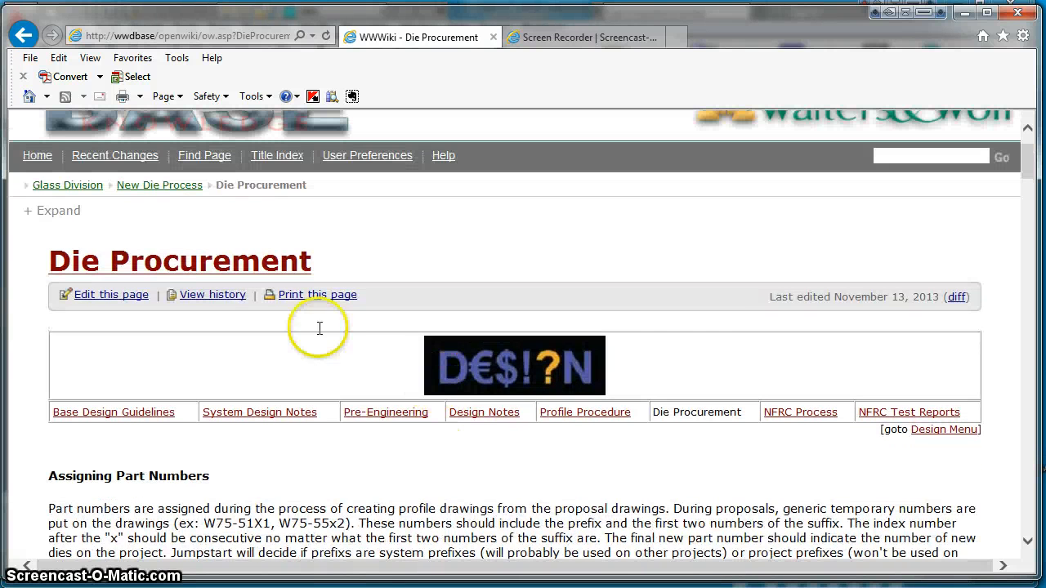
mouse_move(535, 475)
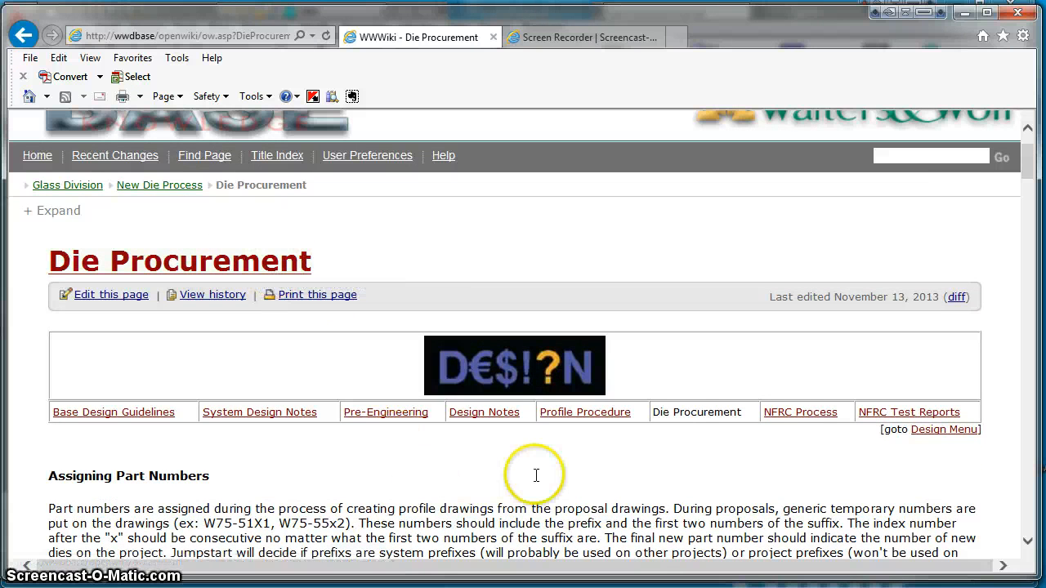
Pan over the profile sheets, then run gennotes on steve video.dwg
scroll(down, 3)
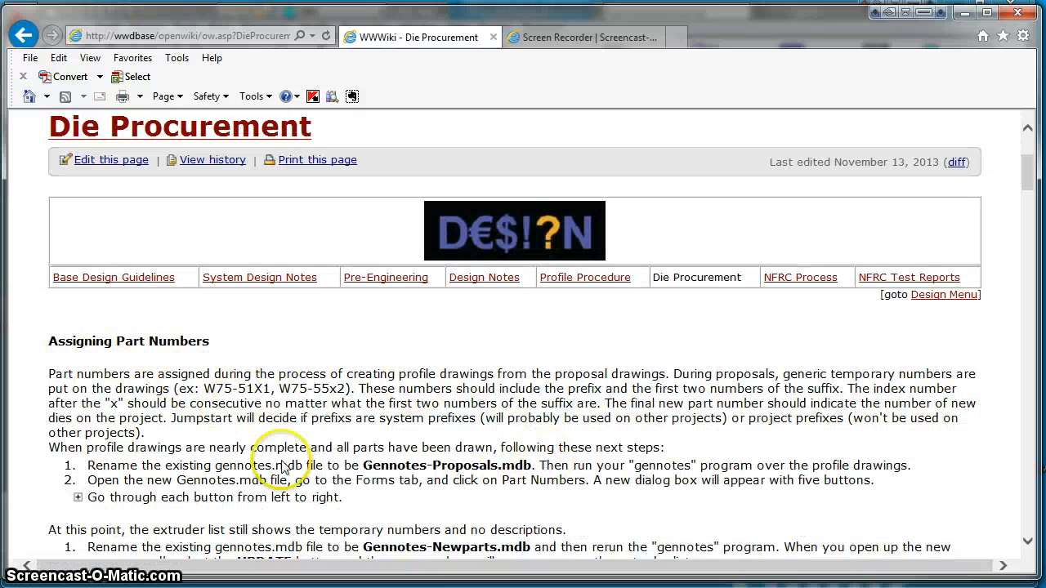
mouse_move(230, 349)
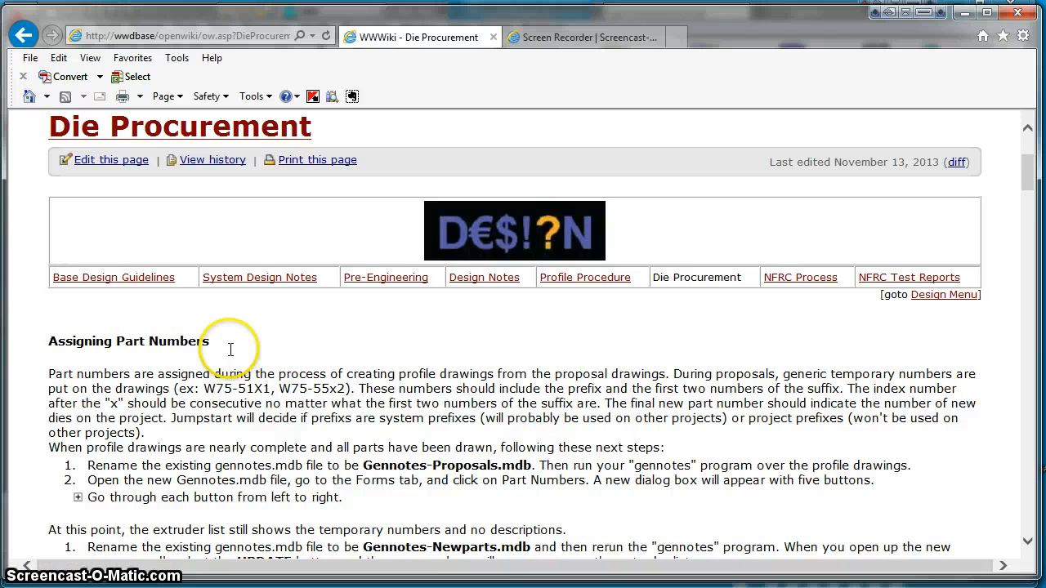
mouse_move(433, 419)
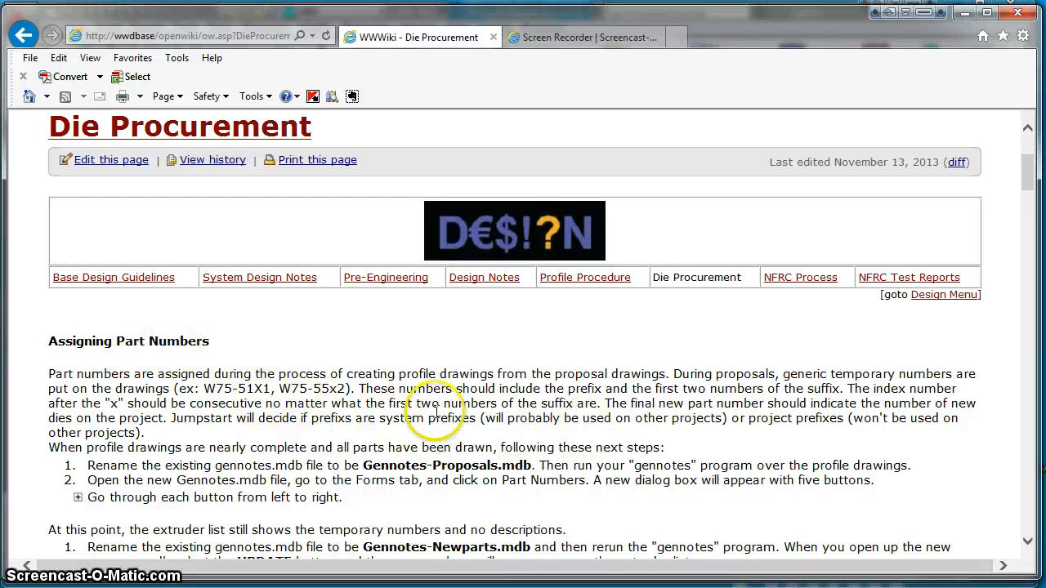
click(582, 38)
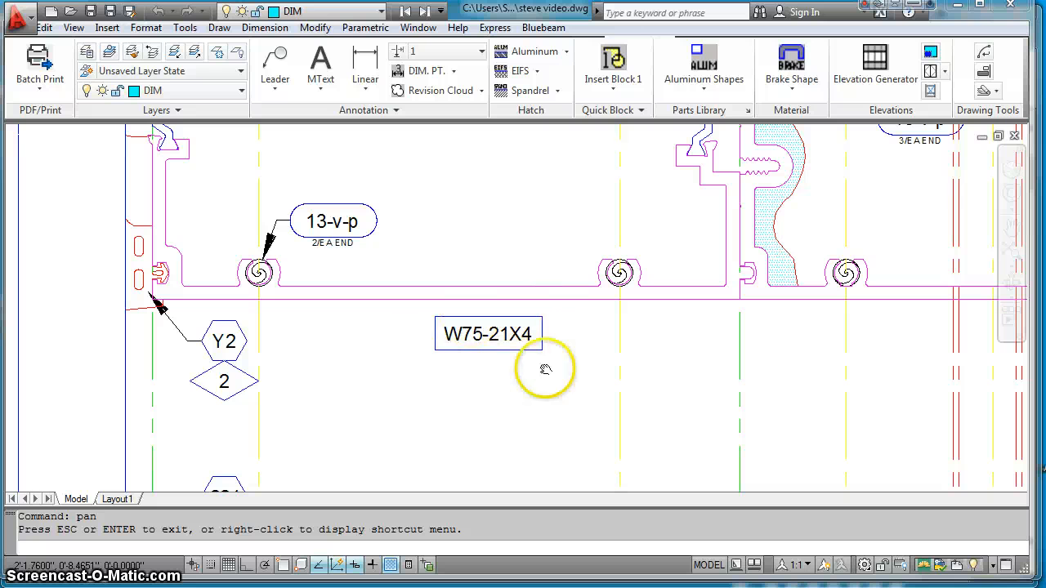
mouse_move(461, 352)
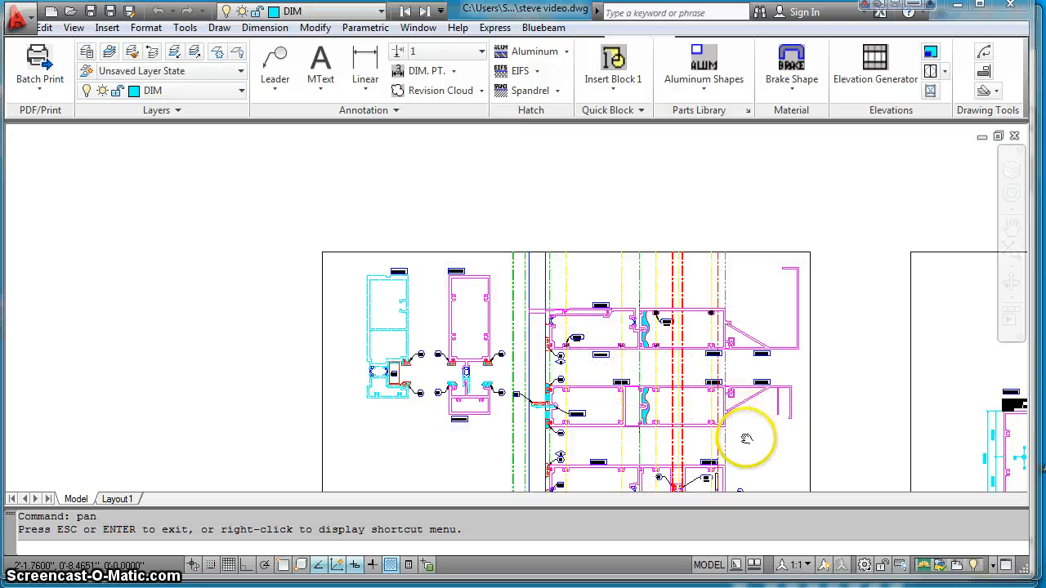
drag(748, 437, 799, 340)
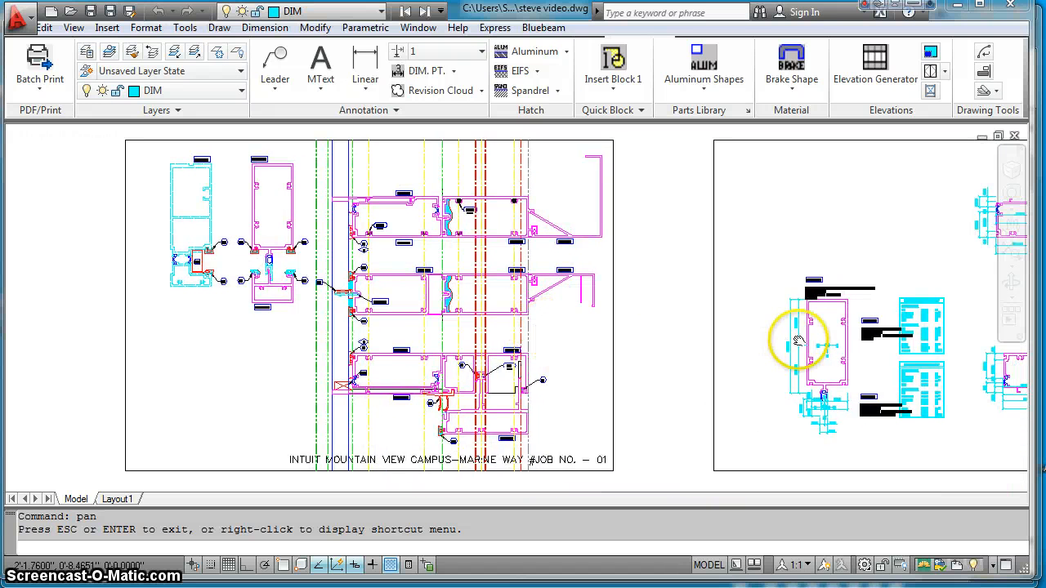
drag(797, 339, 560, 339)
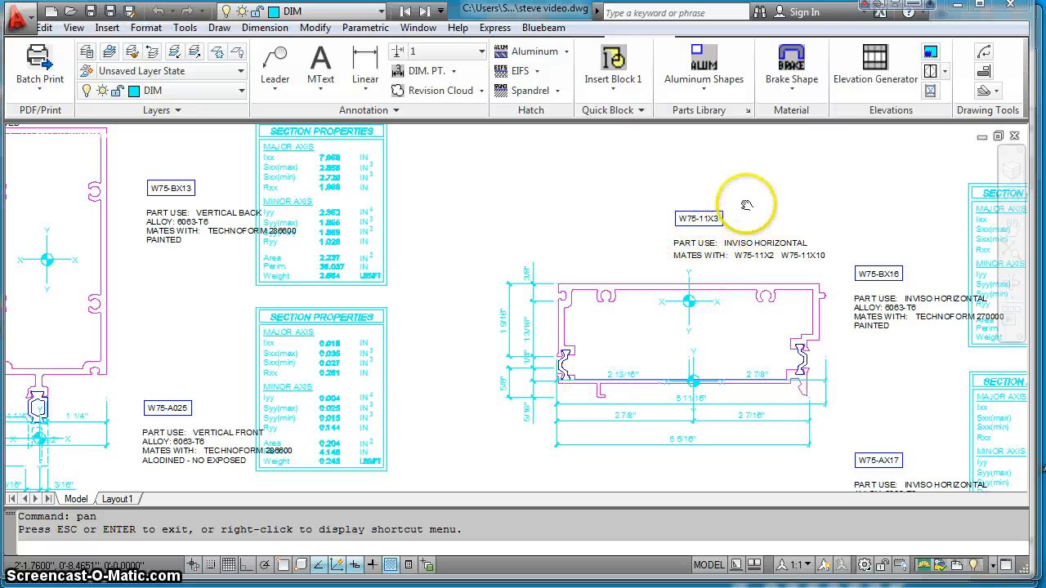
mouse_move(707, 237)
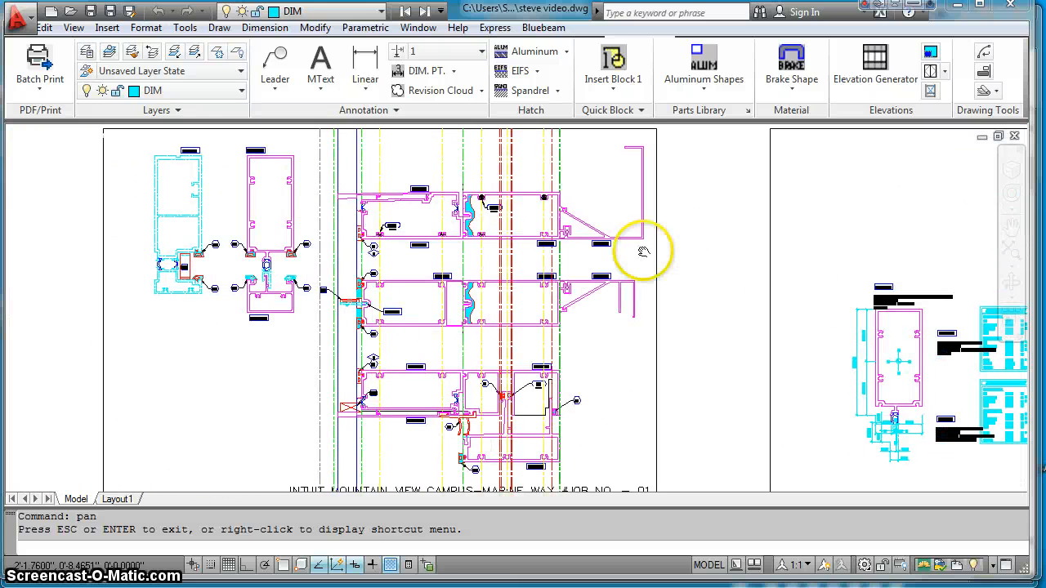
mouse_move(693, 279)
text(gennote)
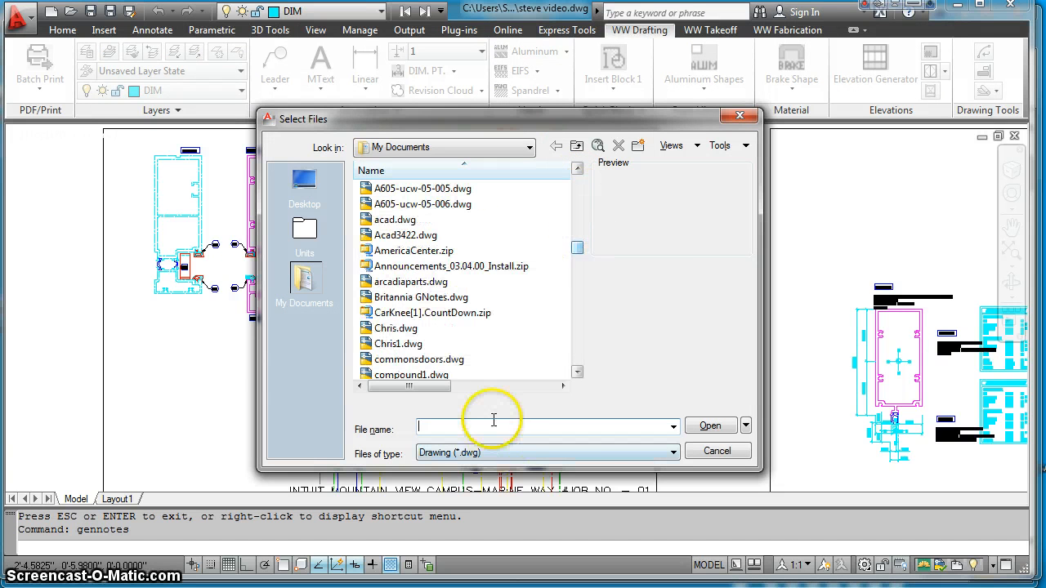
text(steve video.dwg)
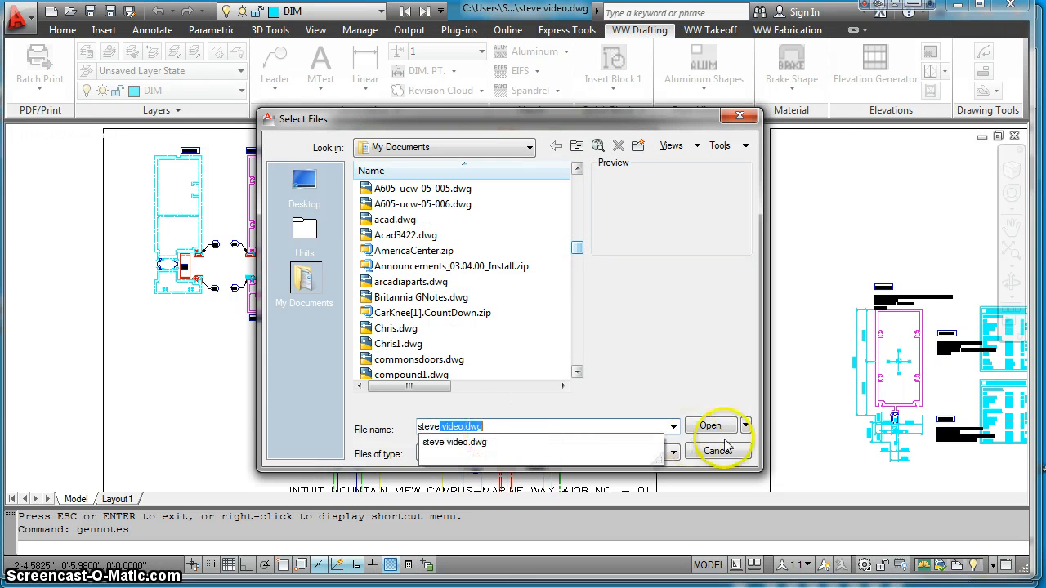
click(710, 425)
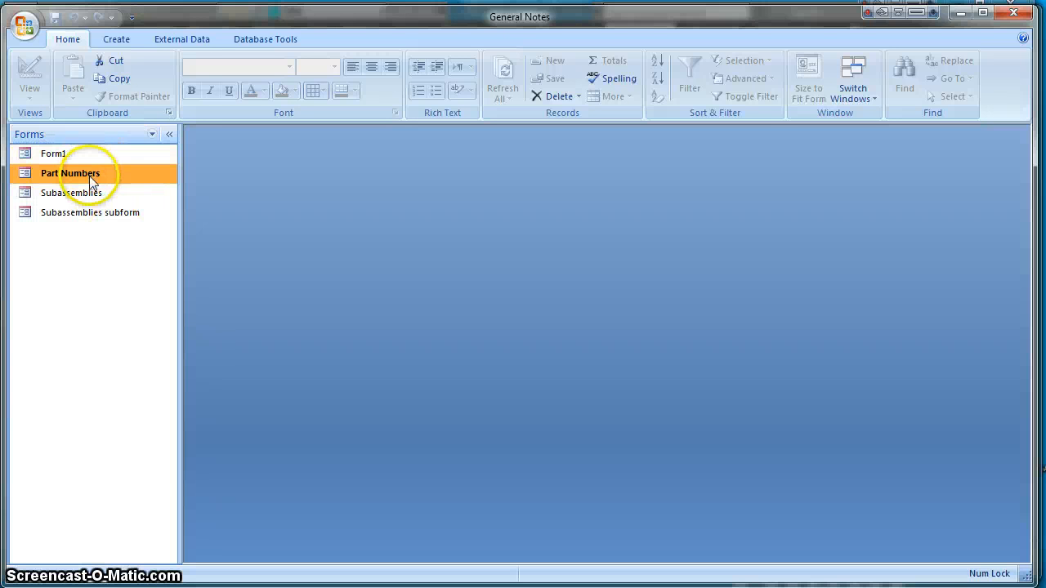
Open the Part Numbers form from the Forms navigation pane
double_click(69, 173)
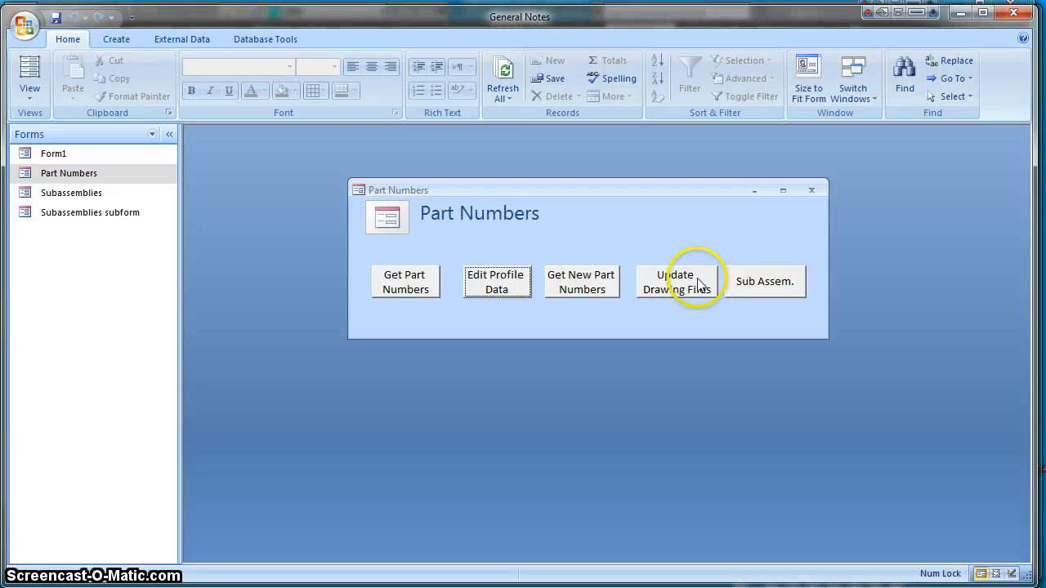
mouse_move(698, 333)
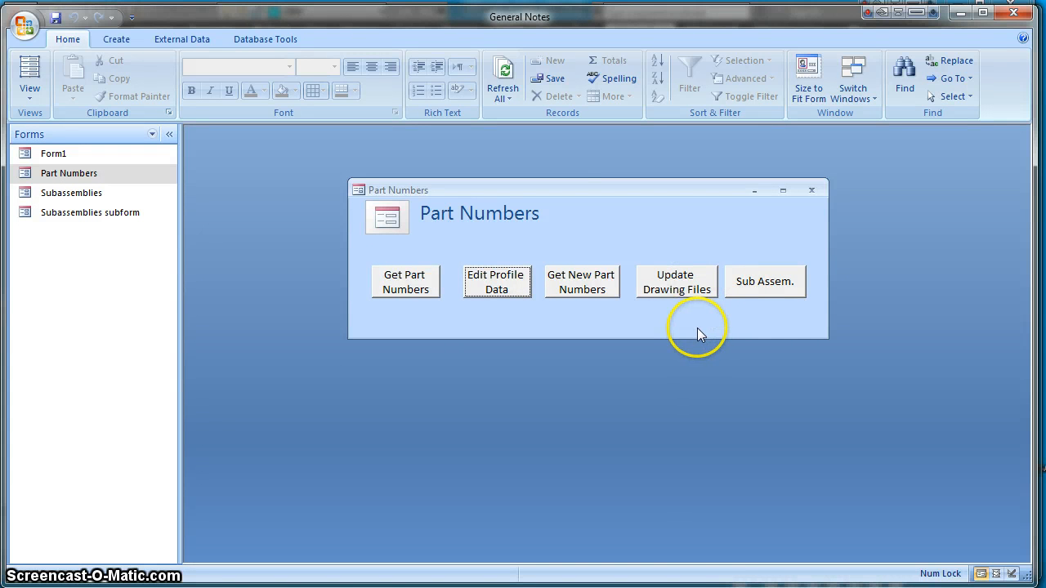
mouse_move(407, 282)
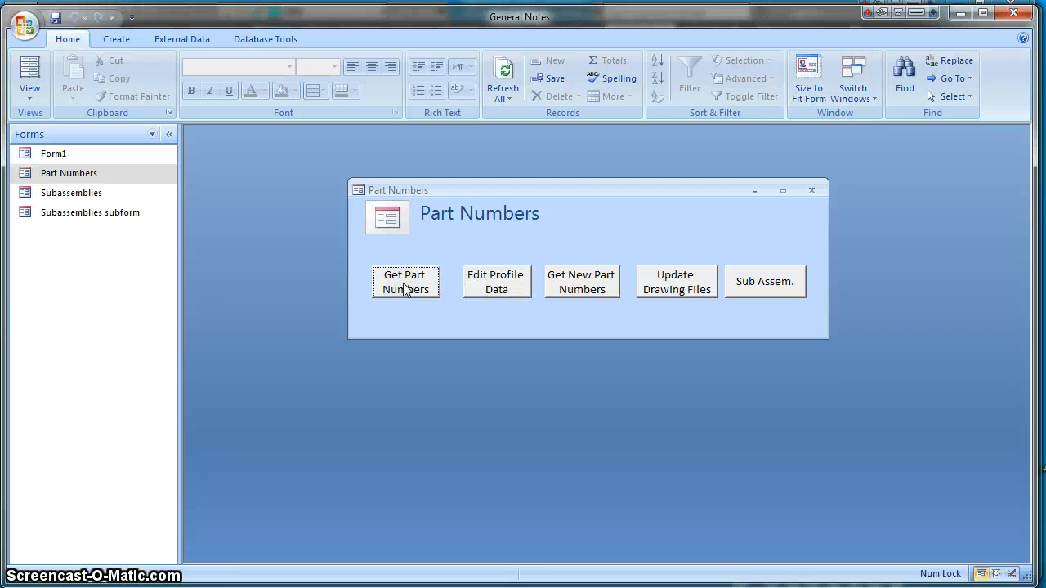
Bring up the OldNew table and enter 'Do Not Use' as each Description
click(406, 282)
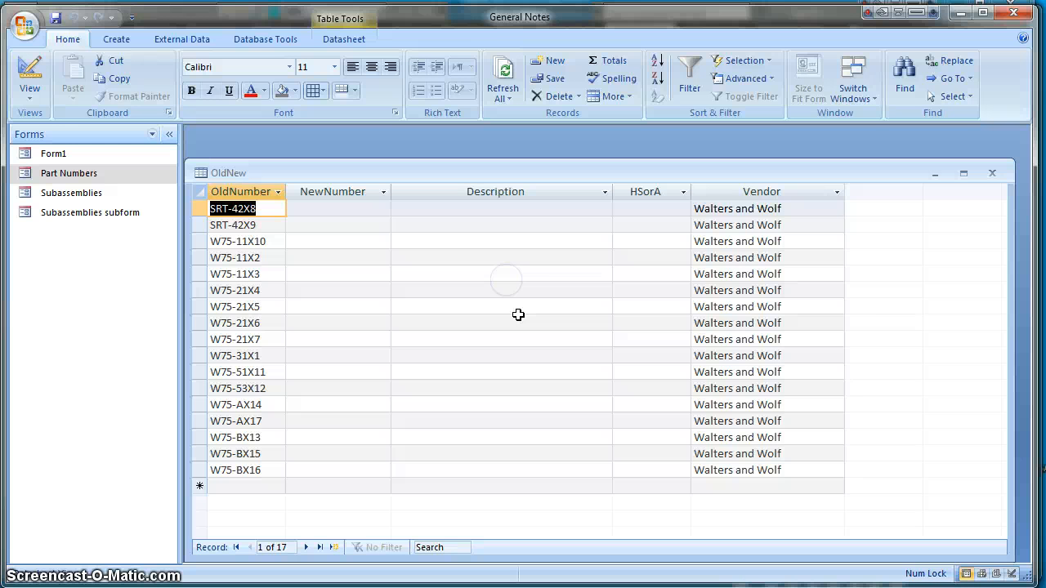
click(501, 209)
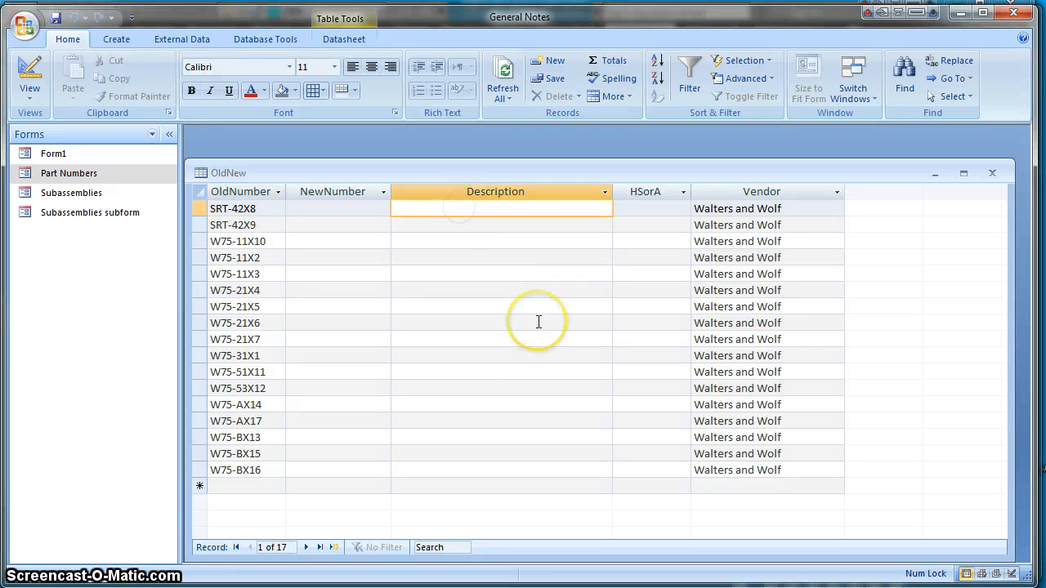
text(Do)
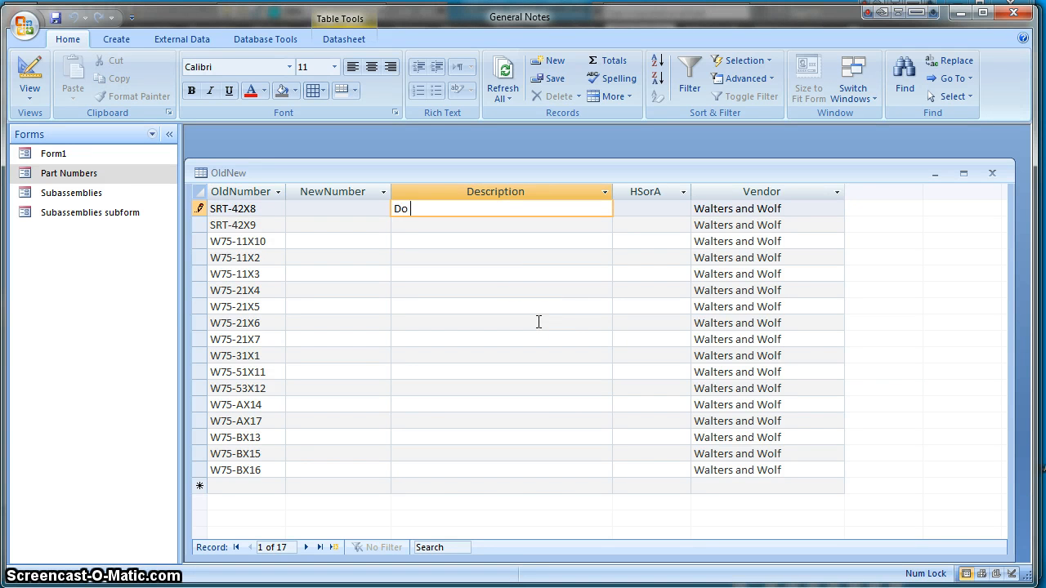
text(Not Use)
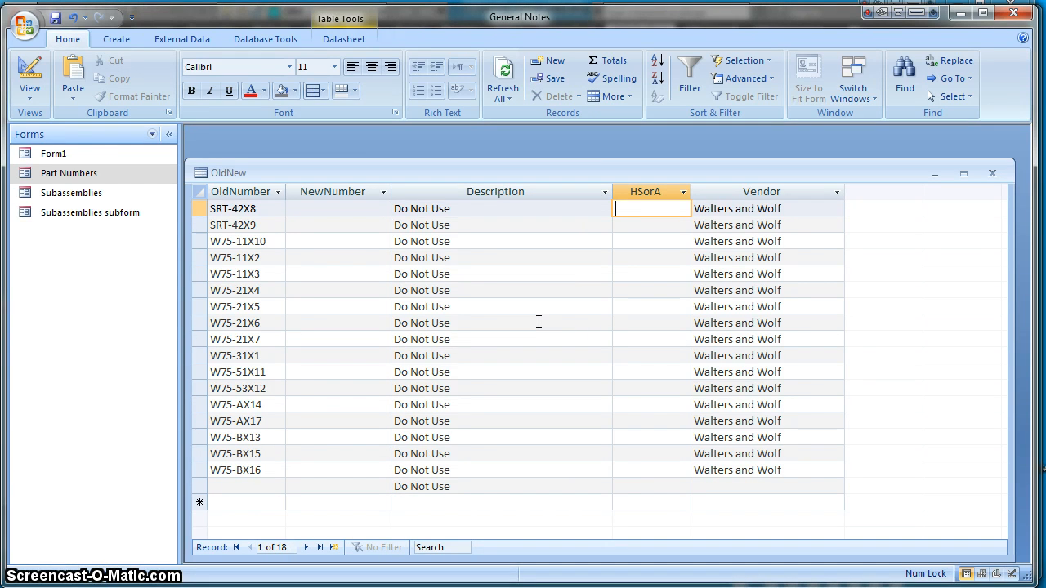
Enter S in the HSorA column for the parts and A for W75-11X3
text(S)
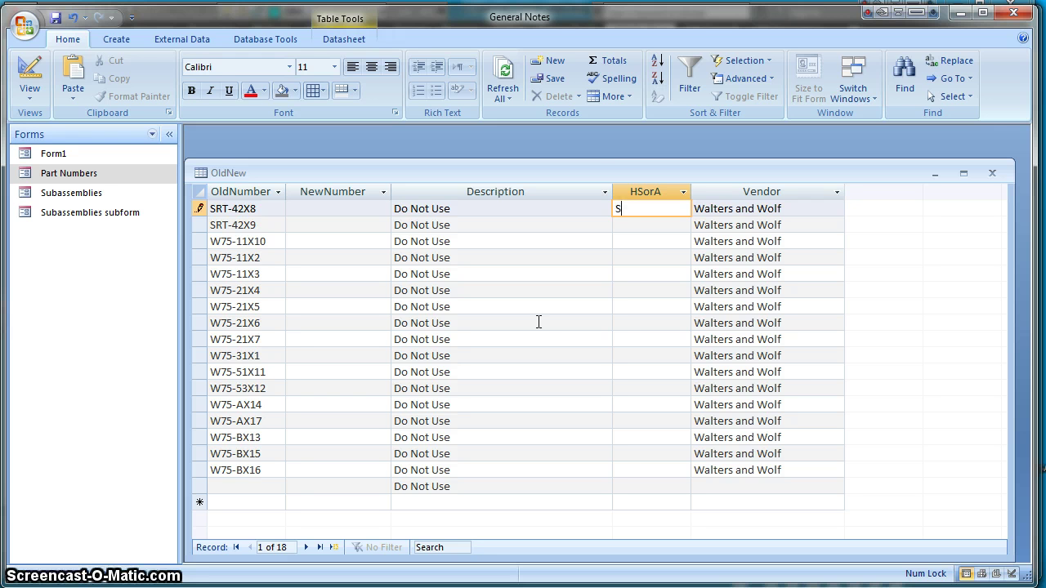
click(651, 225)
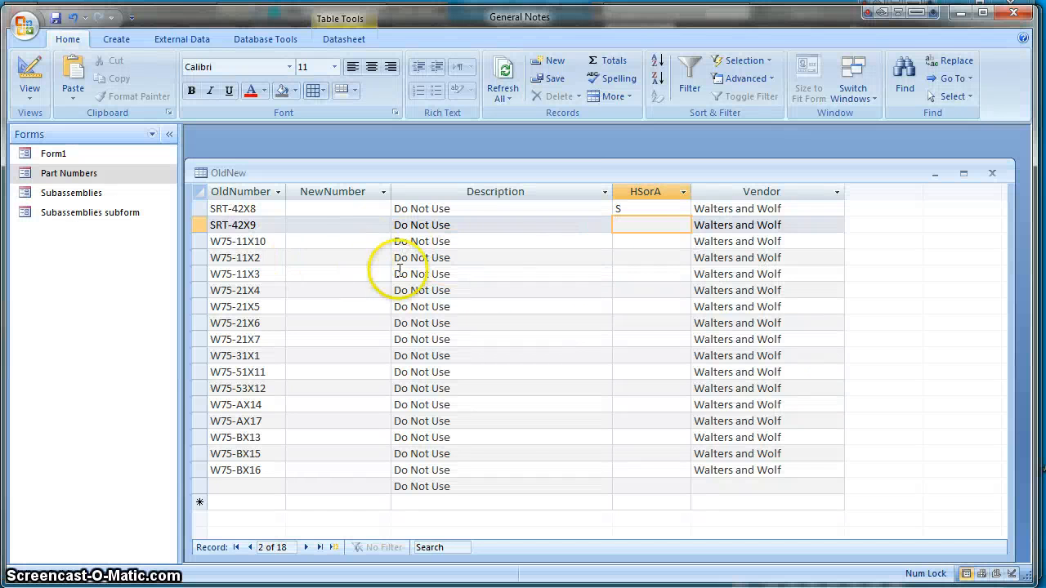
text(A)
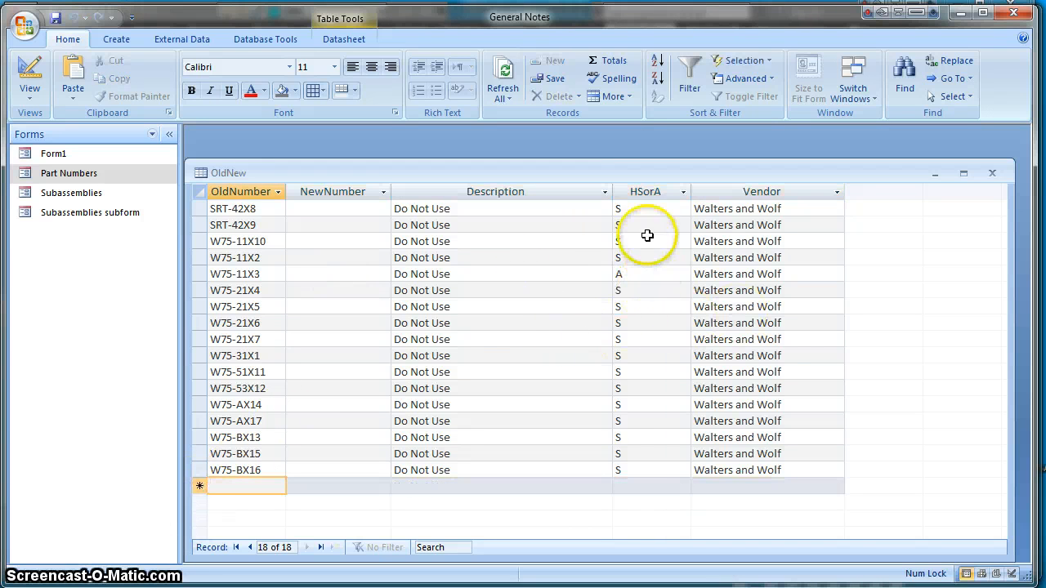
mouse_move(545, 295)
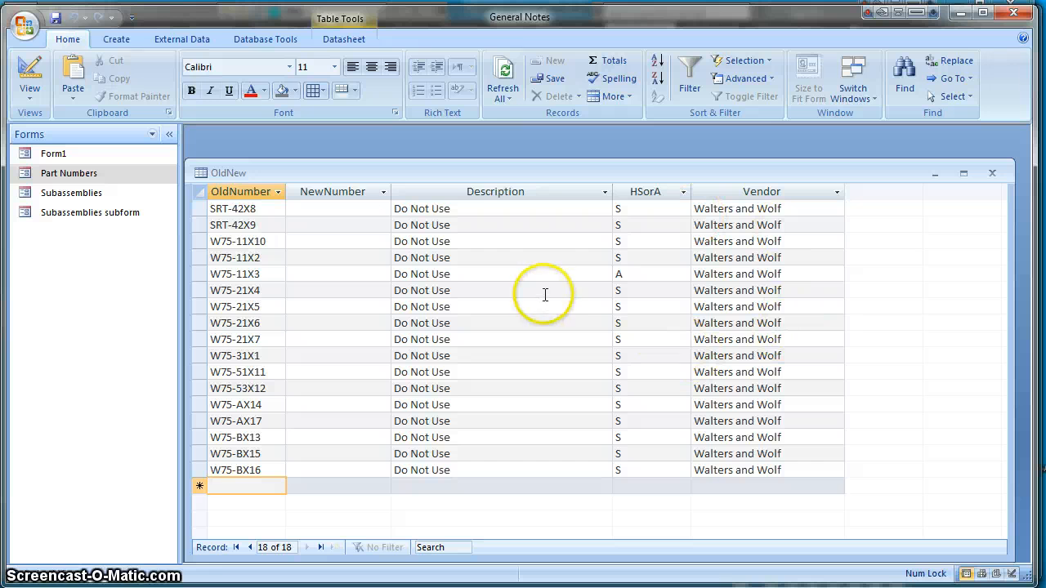
mouse_move(661, 194)
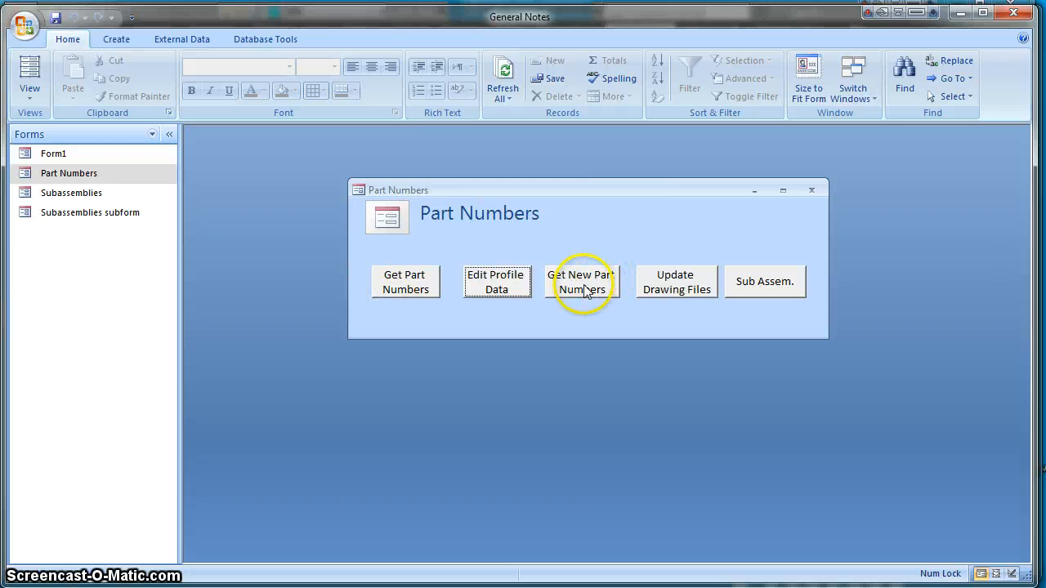
Assign new part numbers for job 10-316, turning W75-11X3 into W75-1124
click(581, 281)
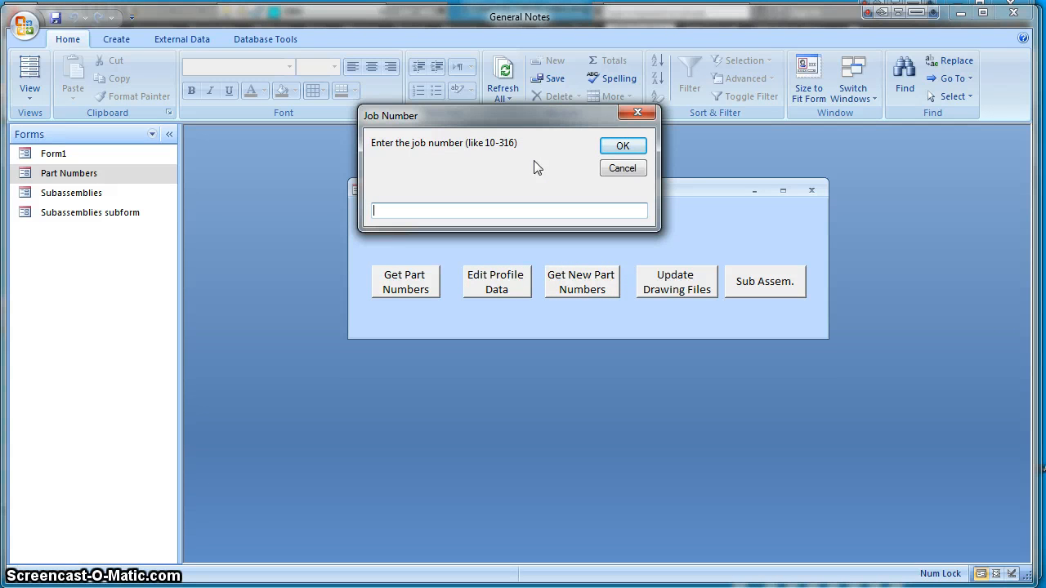
text(10-316)
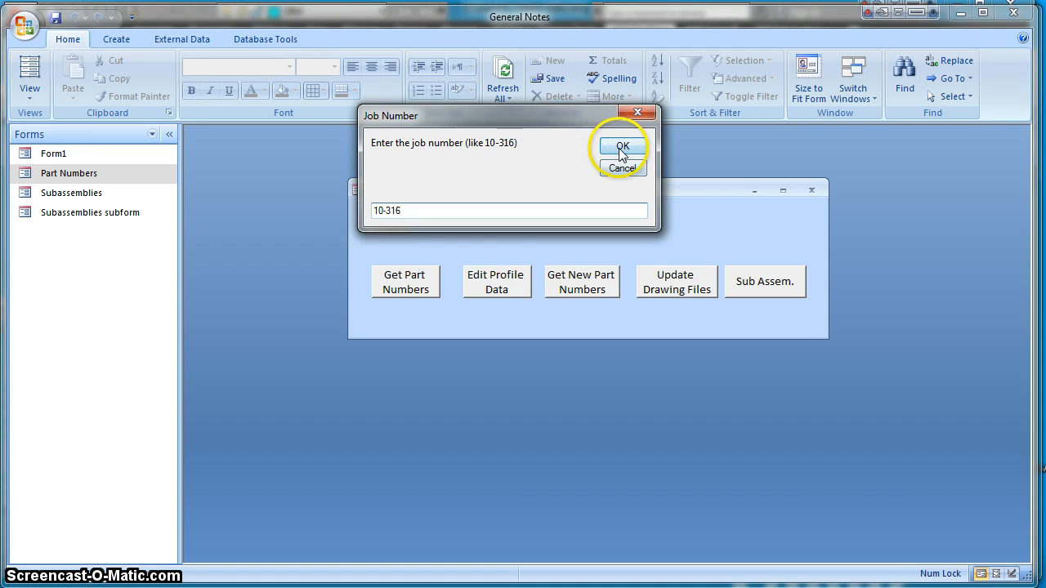
click(624, 146)
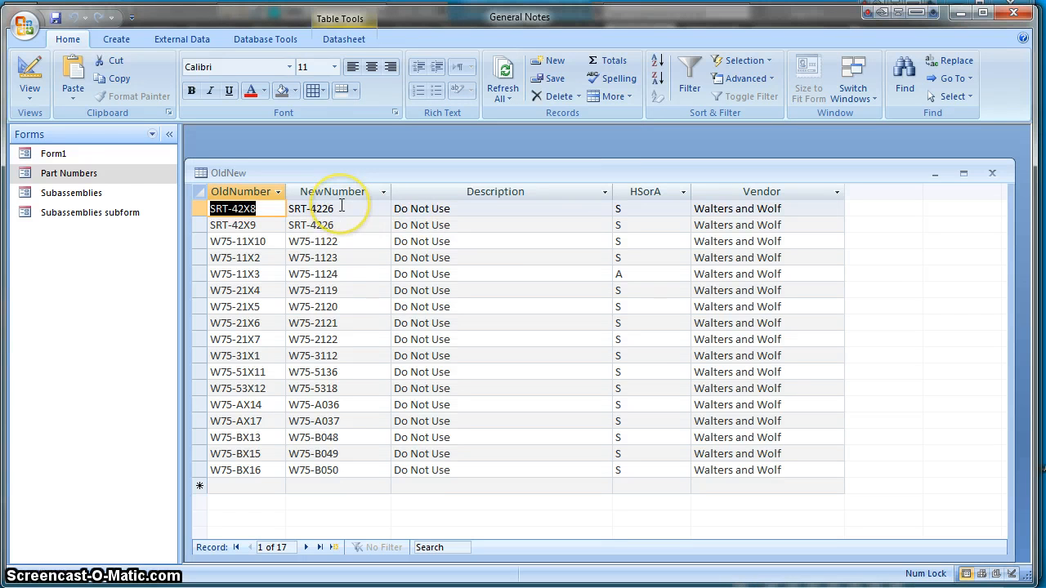
mouse_move(342, 215)
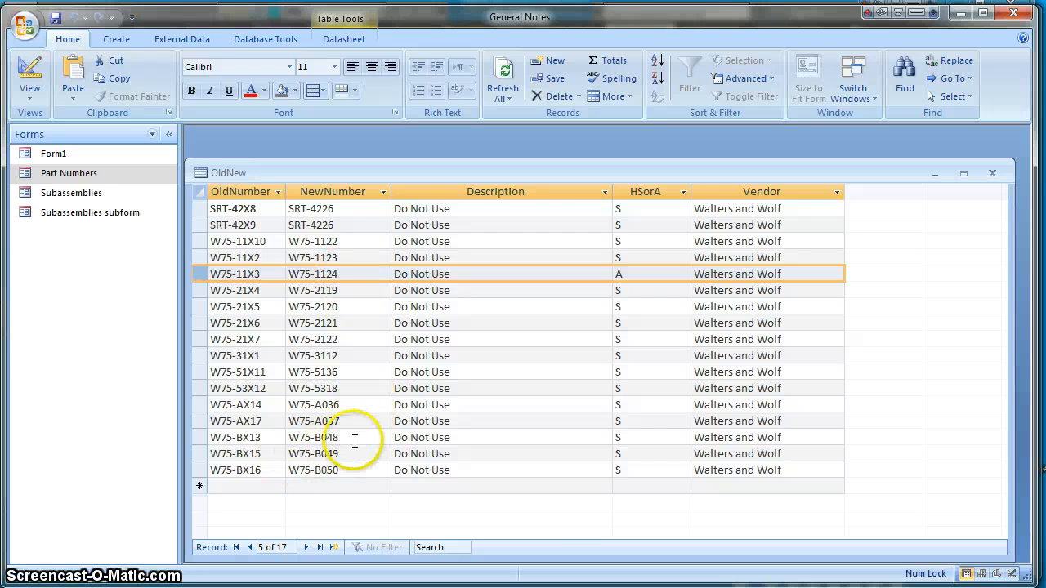
mouse_move(528, 376)
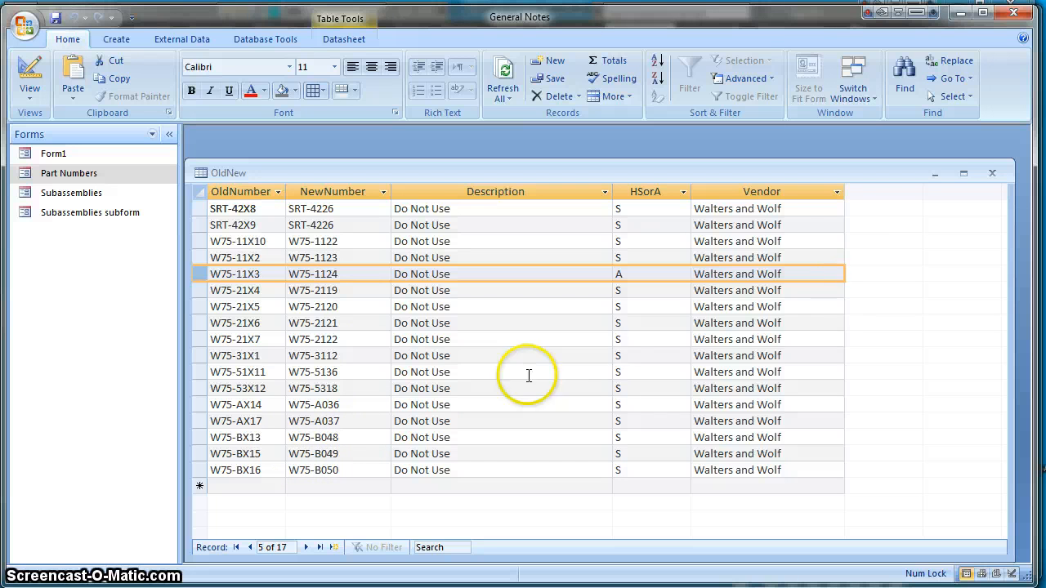
mouse_move(594, 343)
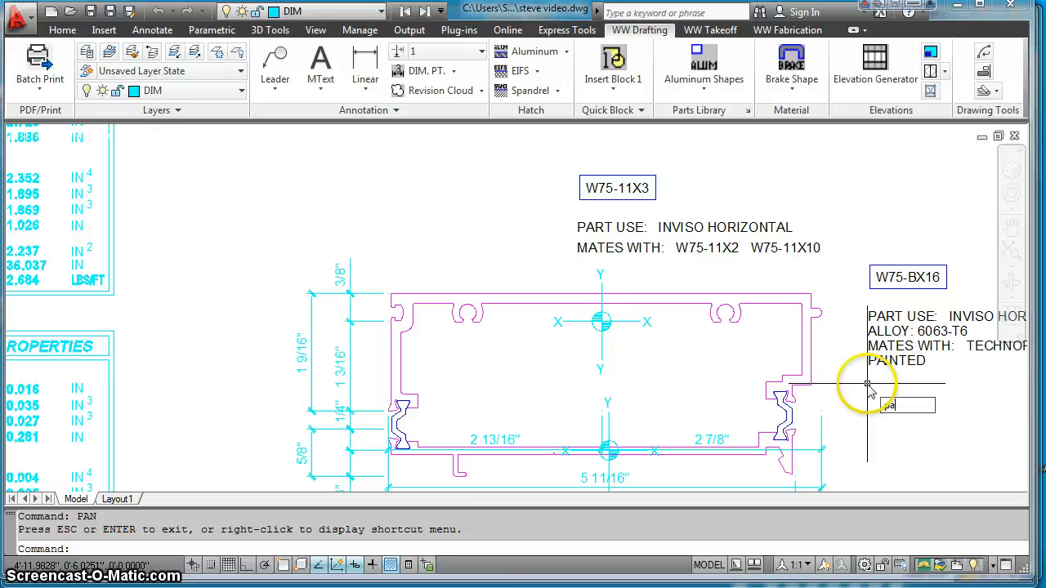
Pan across the W75-11X3 profile drawing in AutoCAD
drag(866, 384, 813, 327)
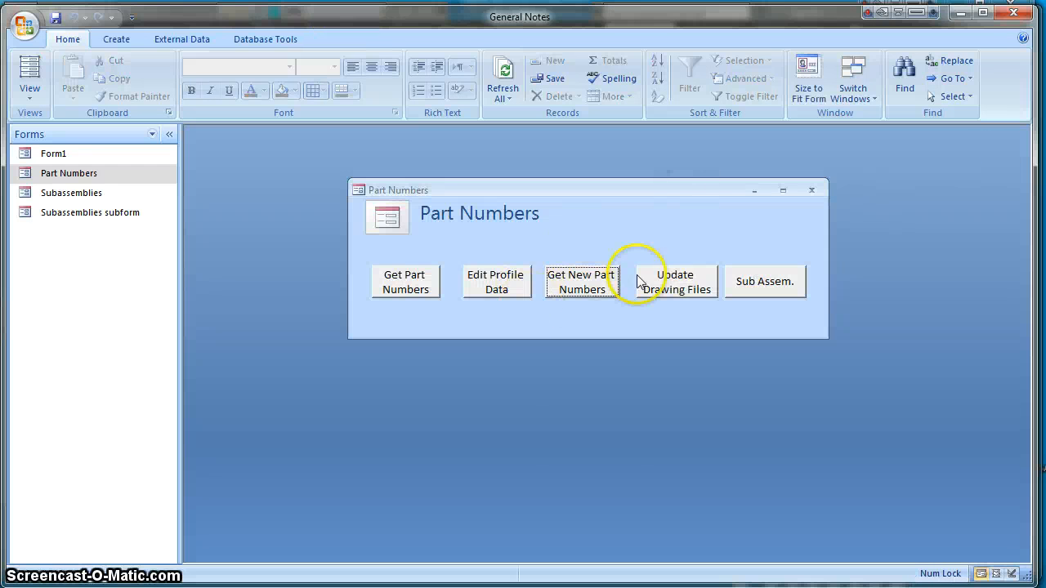
mouse_move(687, 288)
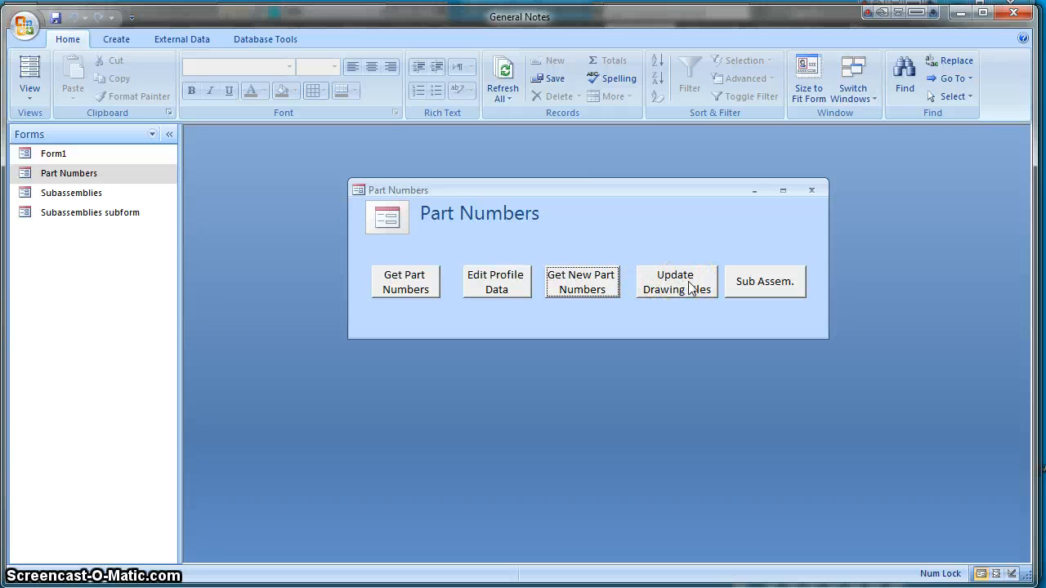
Run Update Drawing Files to write the new part numbers into the drawings
click(674, 282)
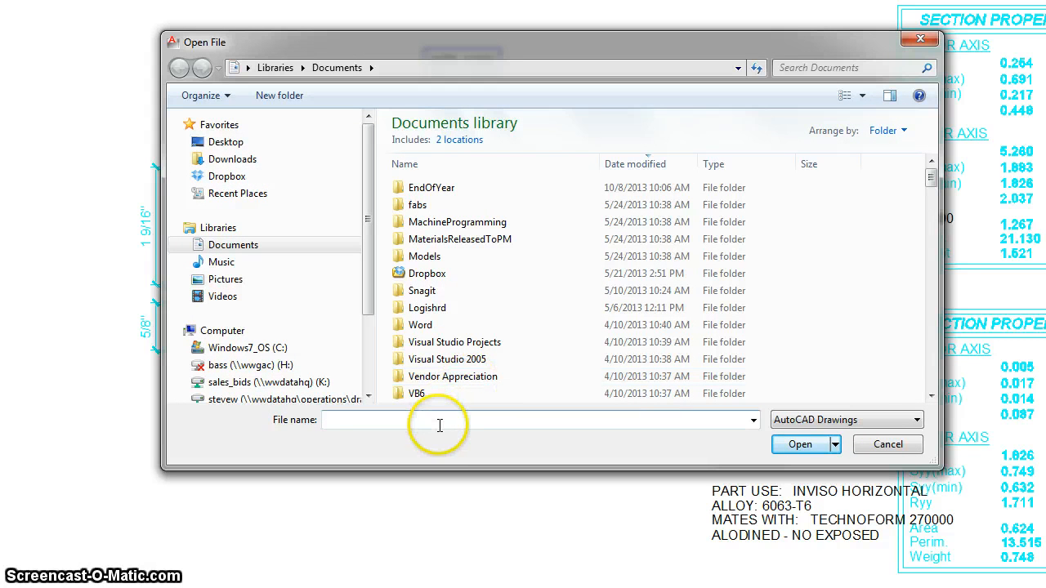
mouse_move(443, 426)
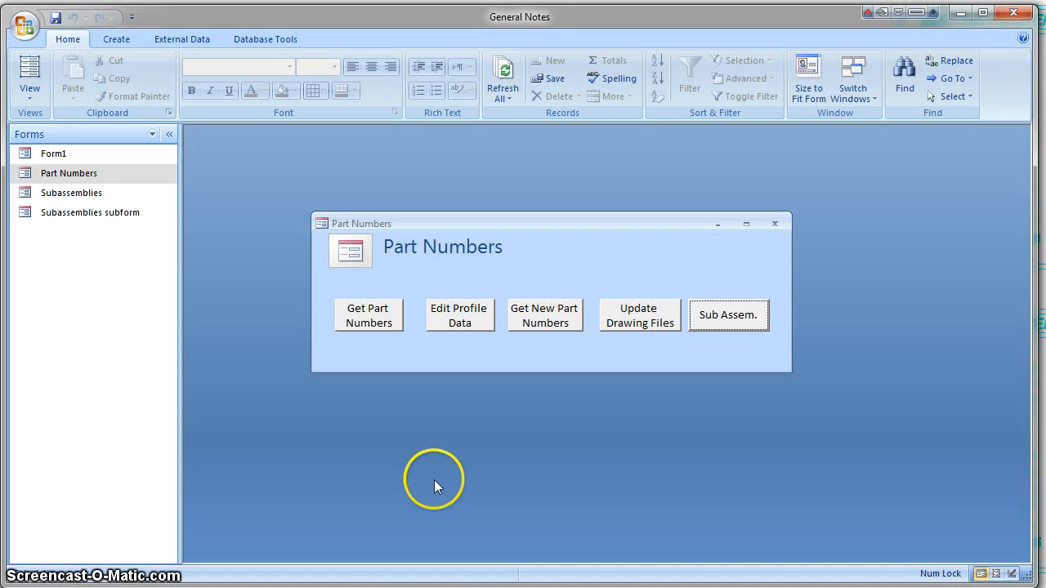
mouse_move(704, 436)
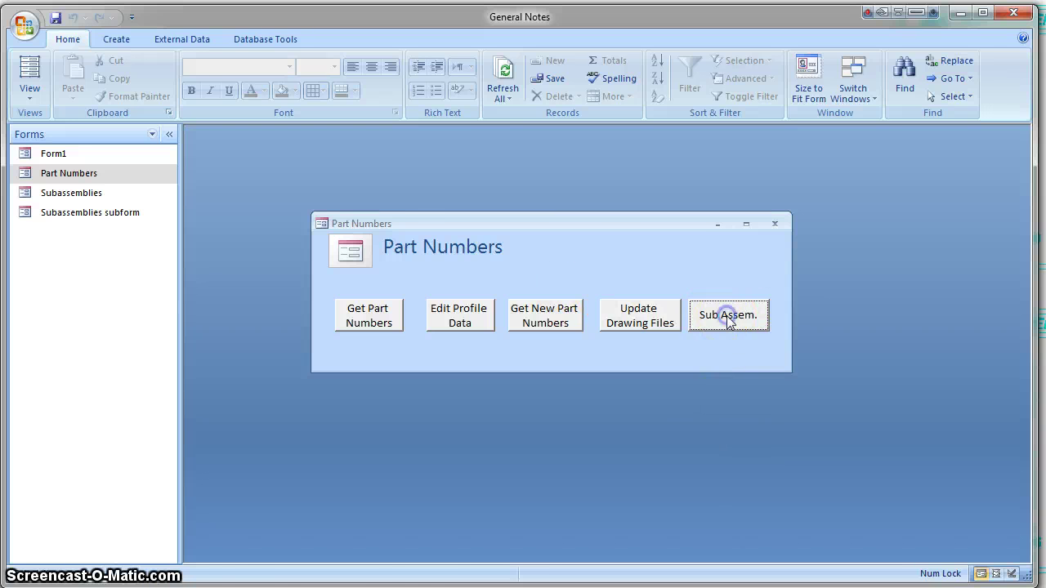
Record W75-A036 and W75-B050 as sub-parts of W75-1124 in the Sub Assem. form
click(728, 315)
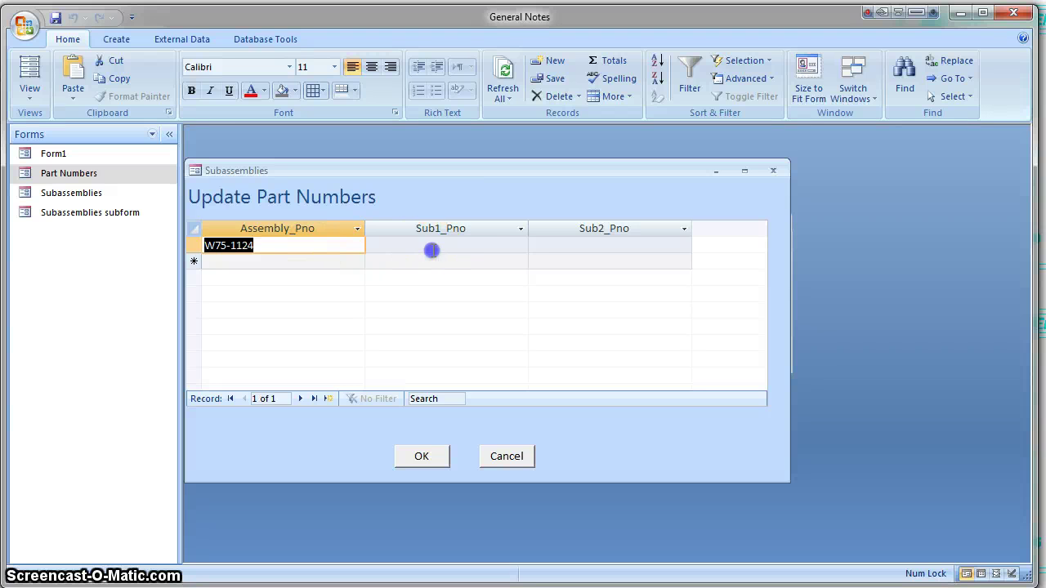
text(W)
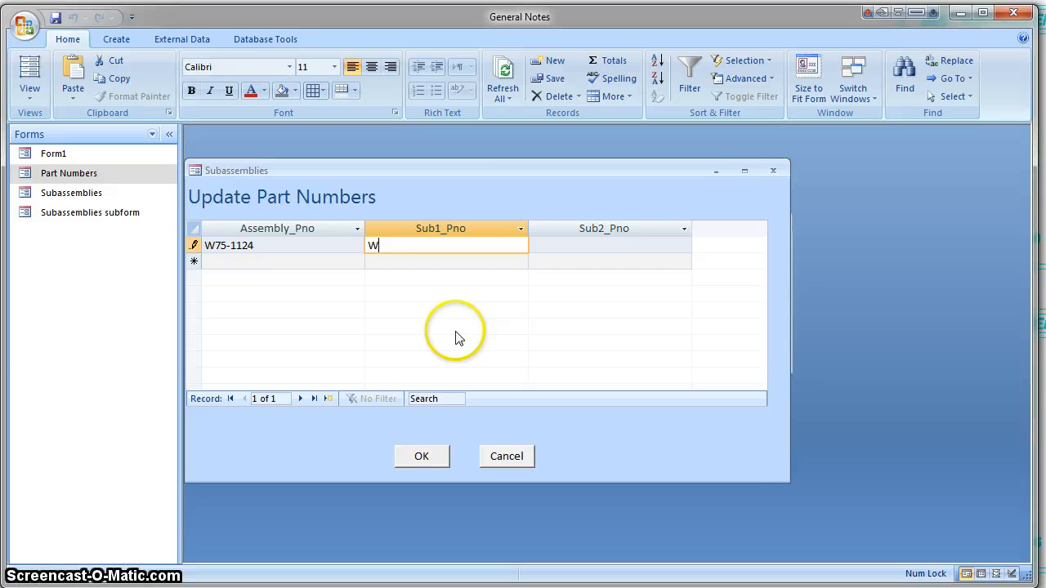
text(75-A036)
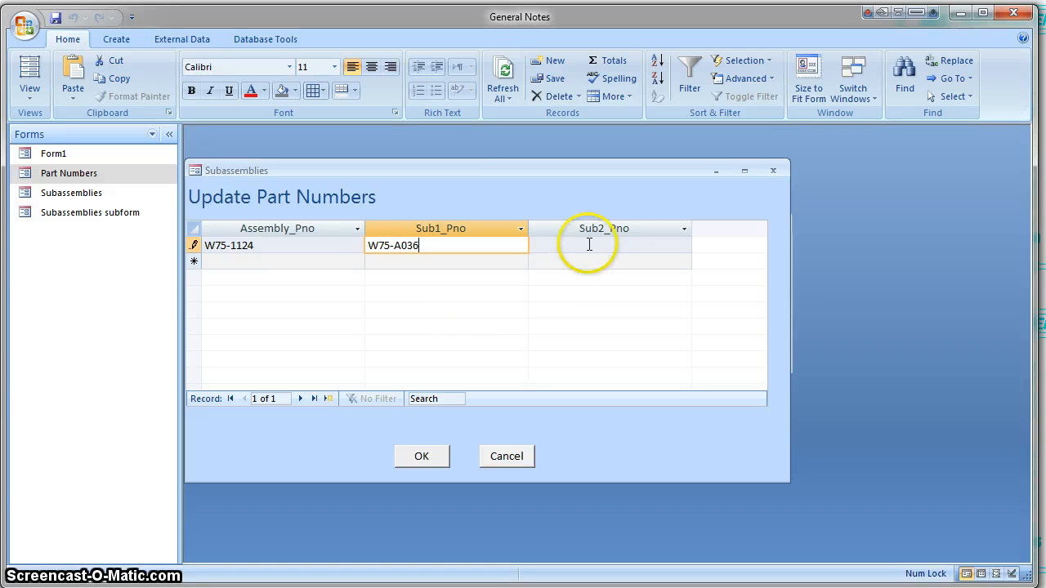
text(W)
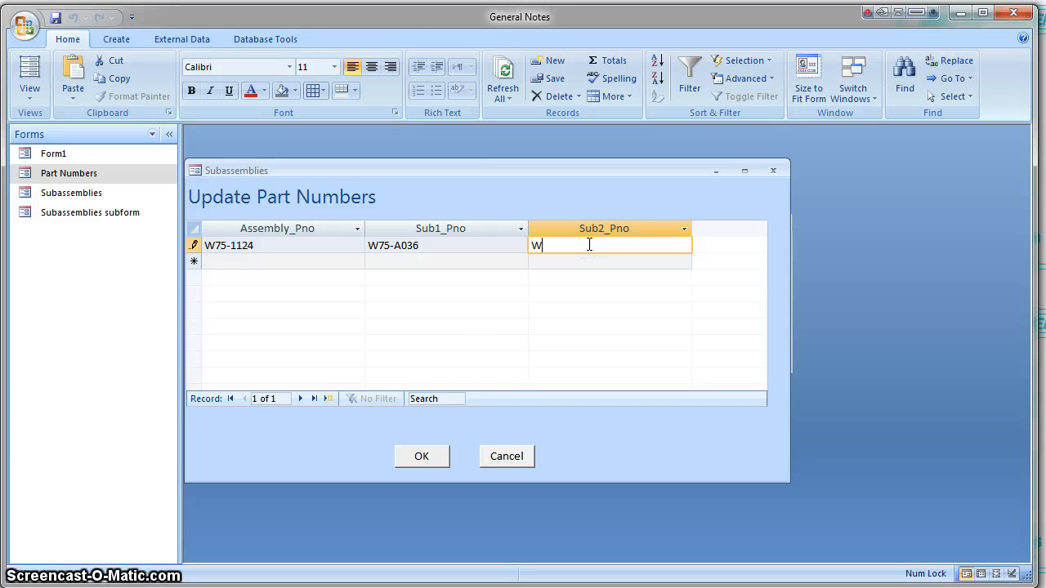
text(75-B)
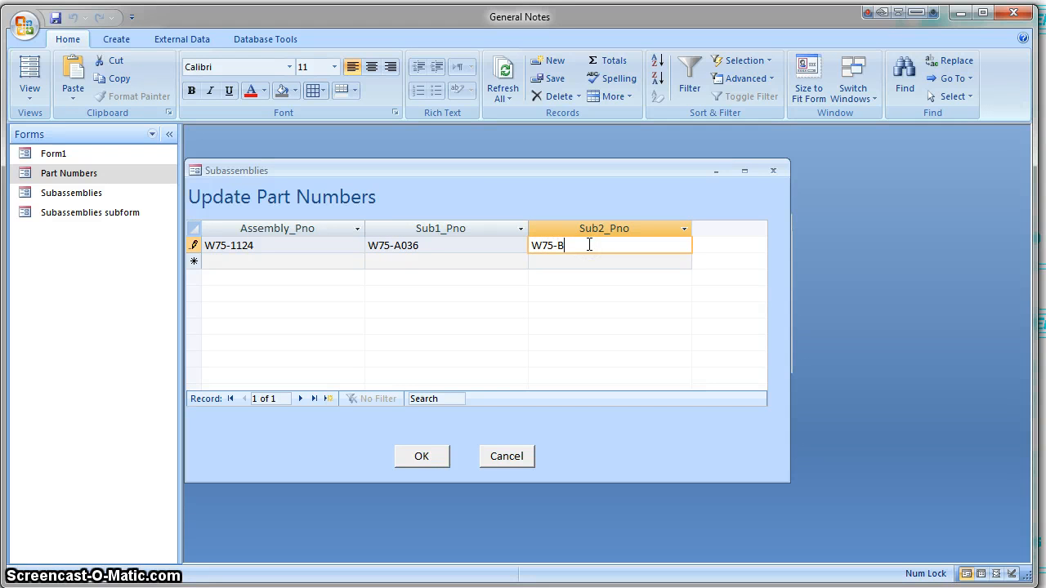
text(050)
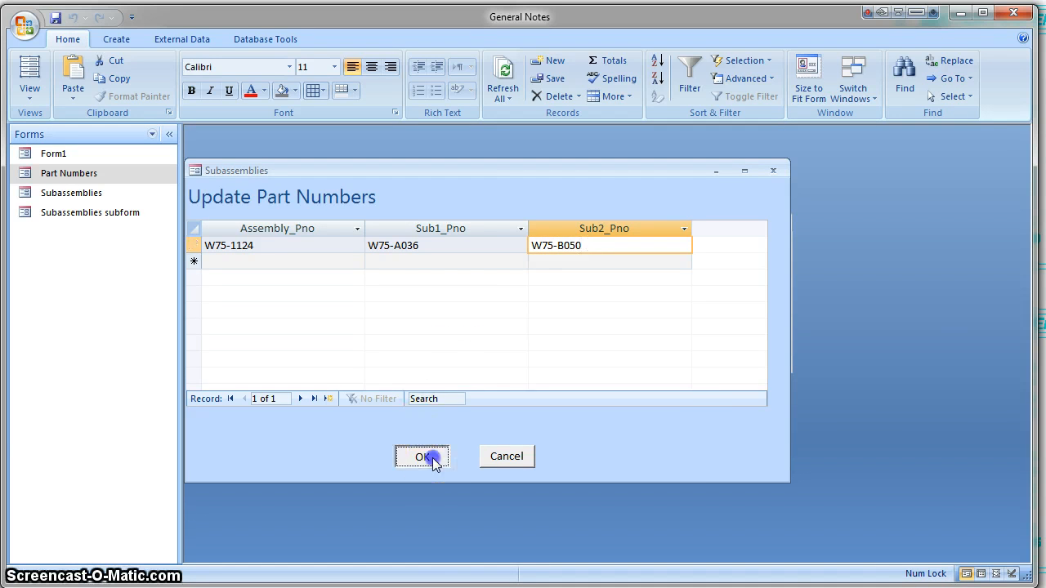
click(421, 457)
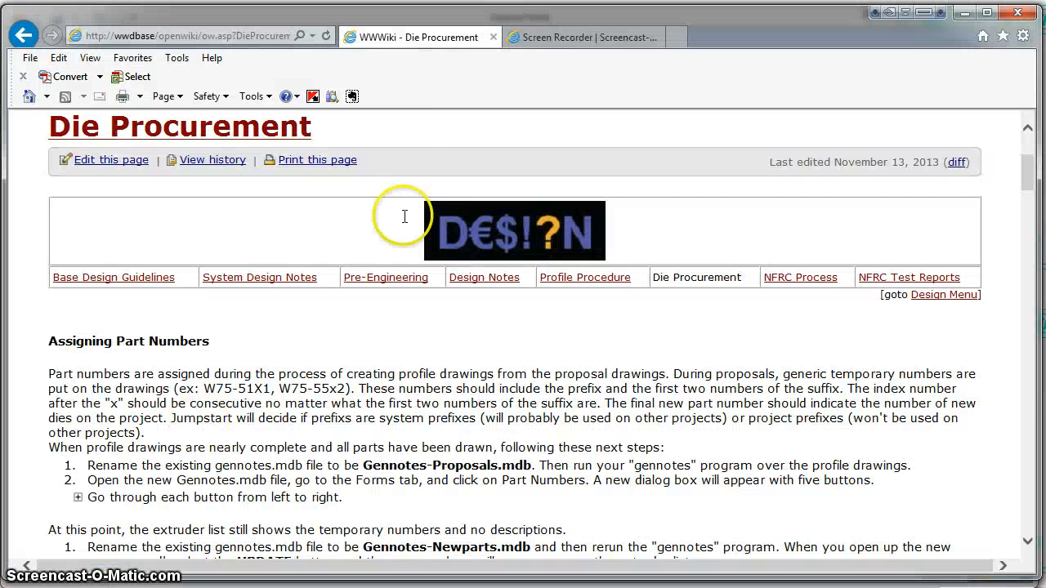
mouse_move(982, 37)
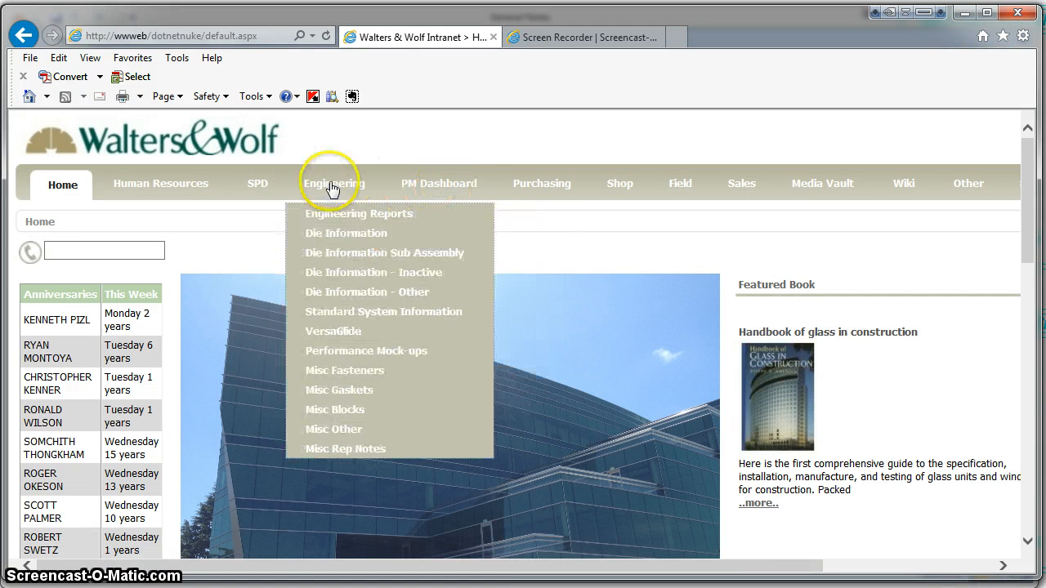
mouse_move(362, 249)
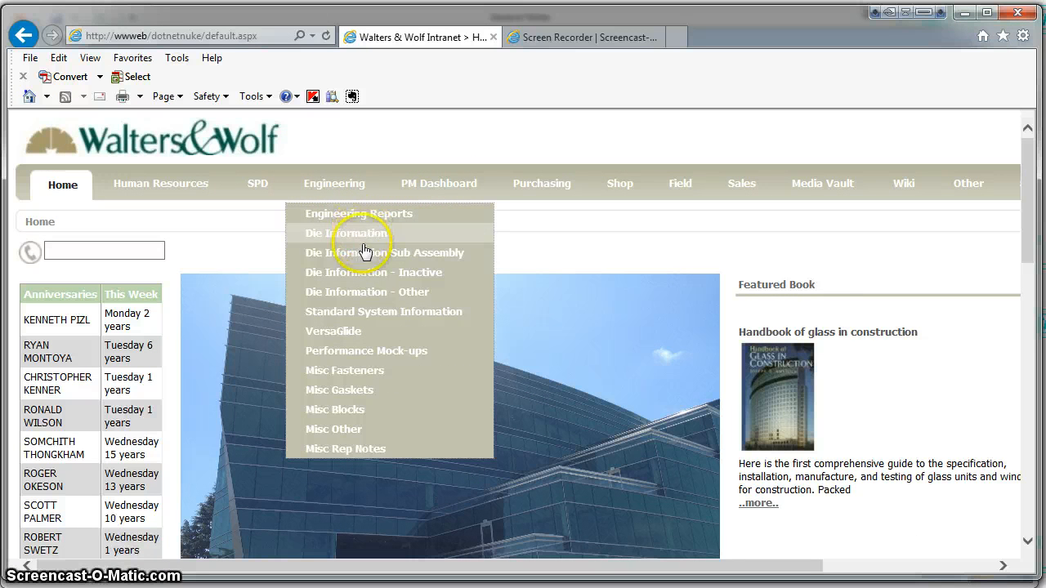
Choose Die Information Sub Assembly from the intranet's Engineering menu
click(348, 233)
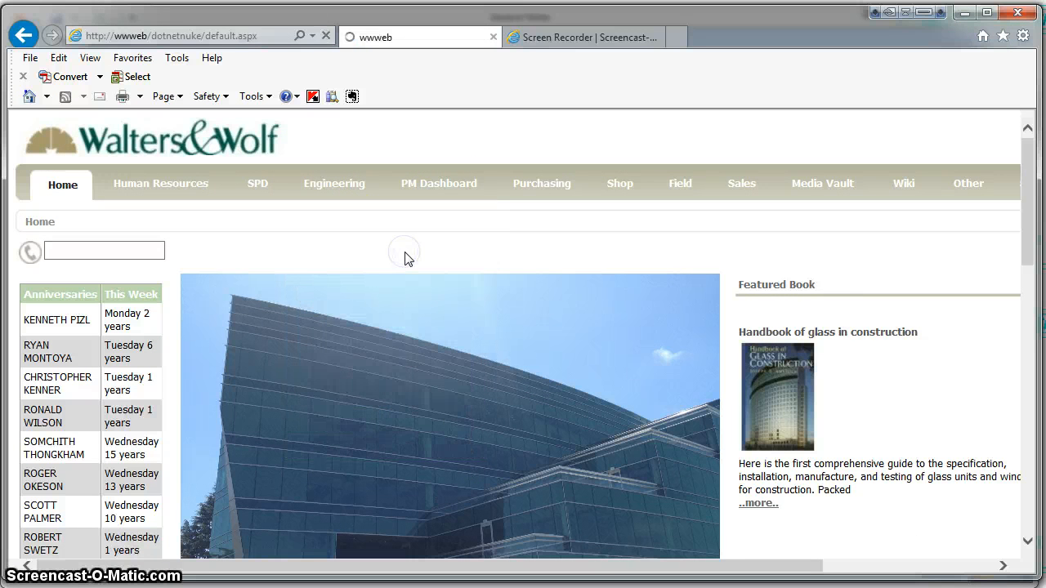
Scroll through the Sub Assembly Dies table of parts and their subassembly numbers
click(333, 183)
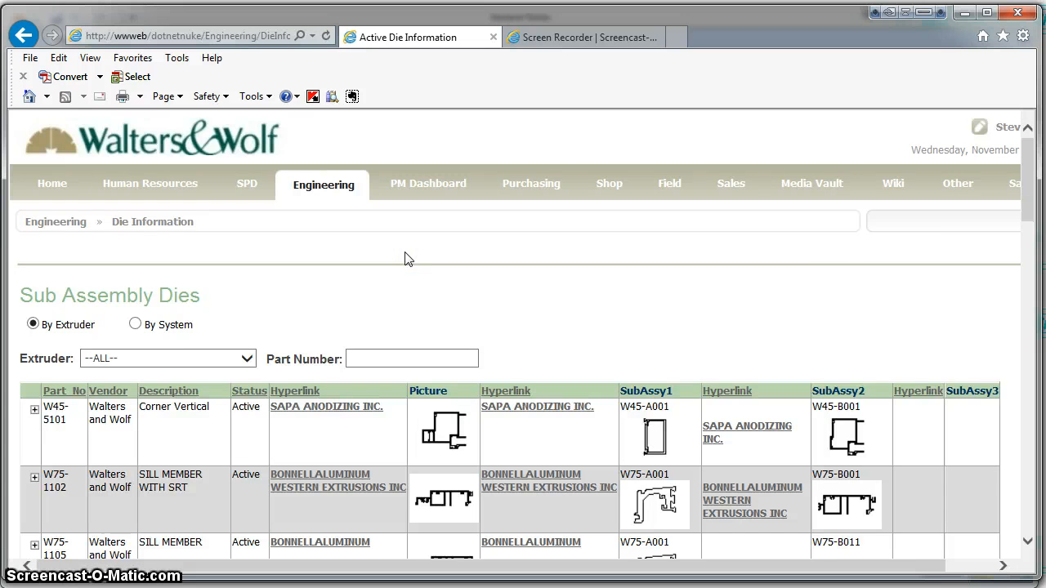
scroll(down, 3)
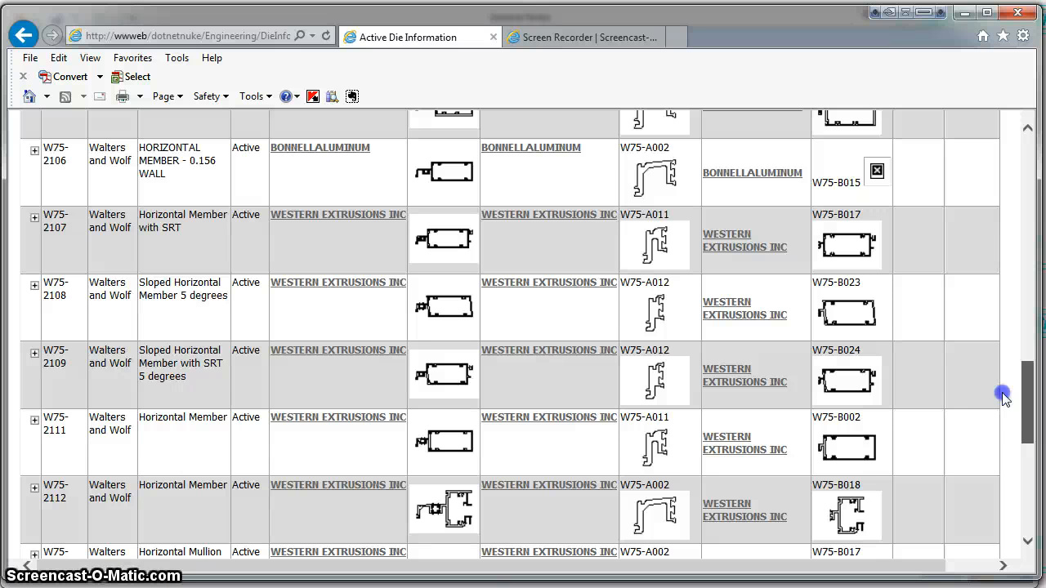
scroll(down, 3)
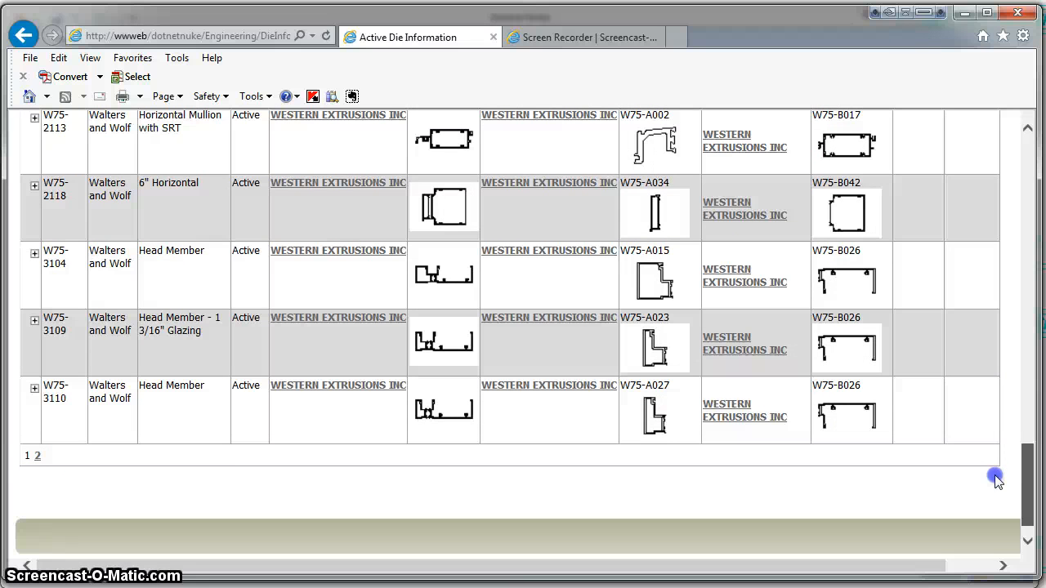
mouse_move(36, 461)
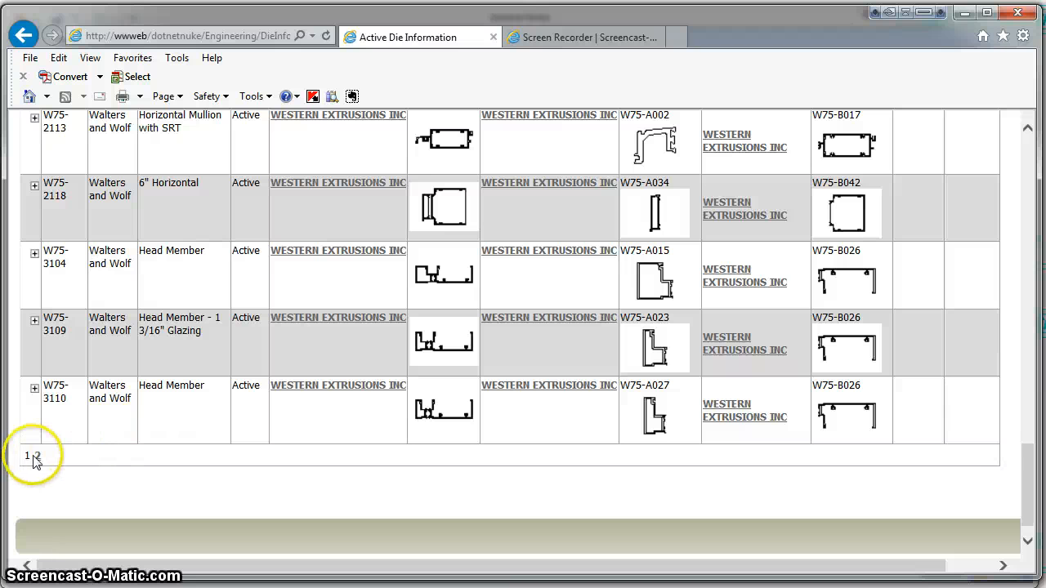
mouse_move(667, 500)
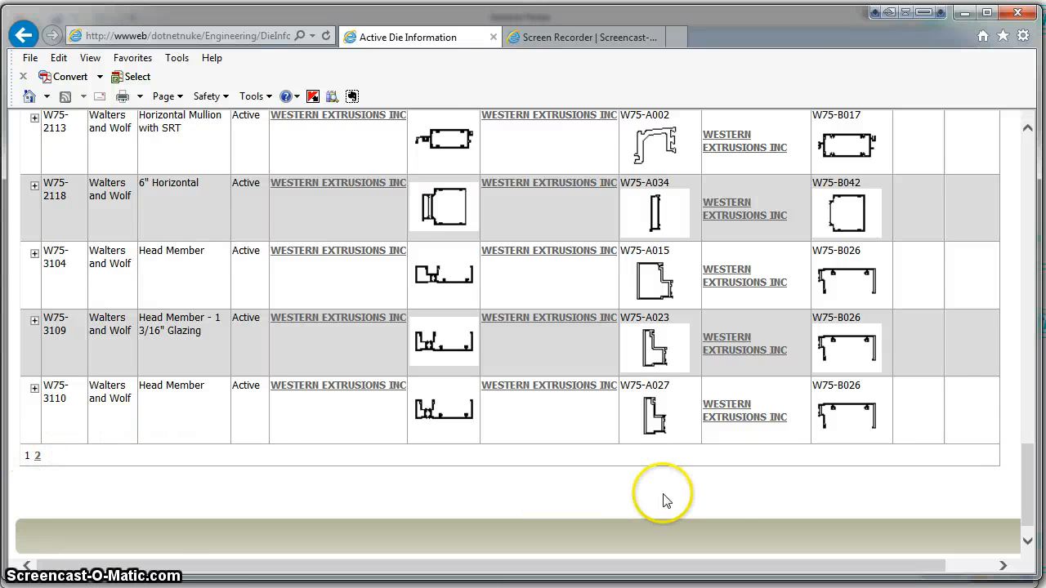